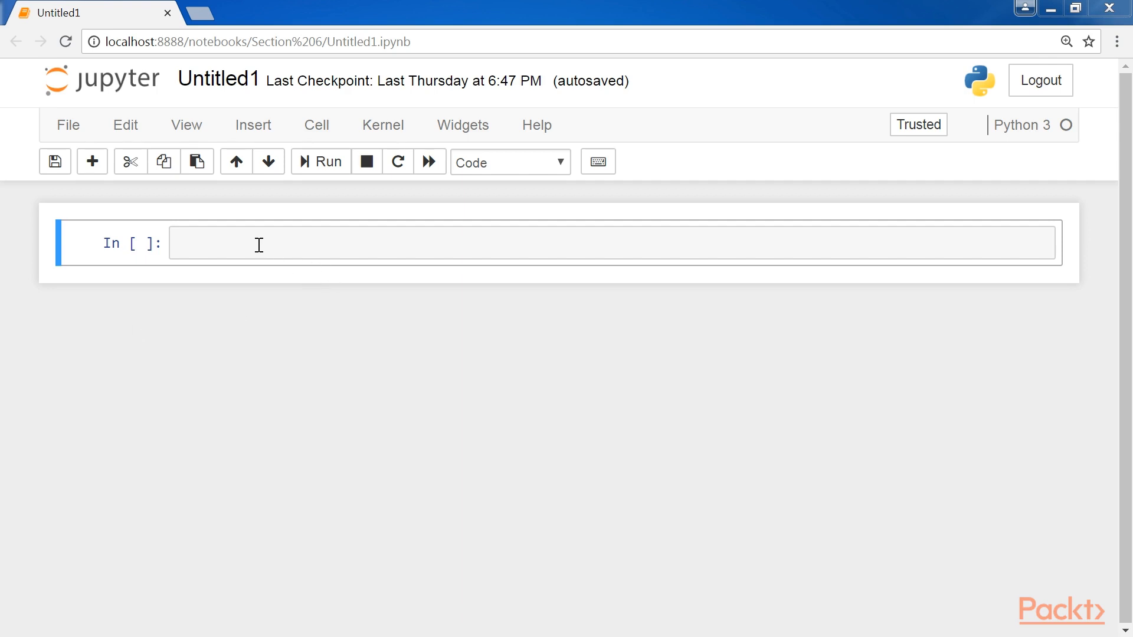
Step: Run a cell with import nltk and nltk.boolean_ops() to list operator symbols
type("import")
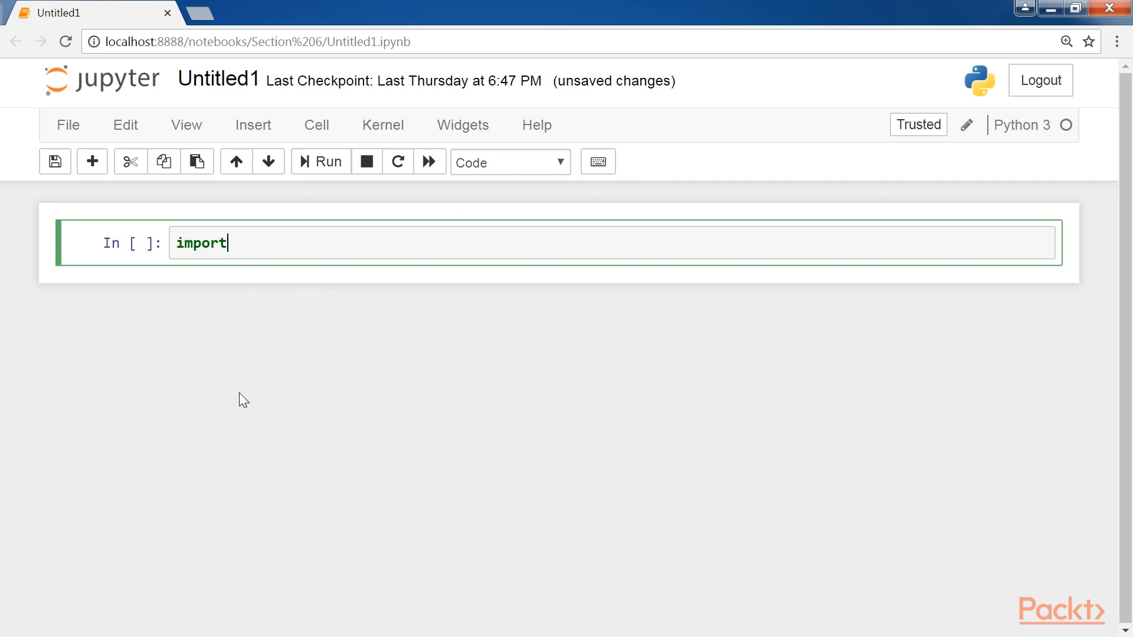
type("nltk")
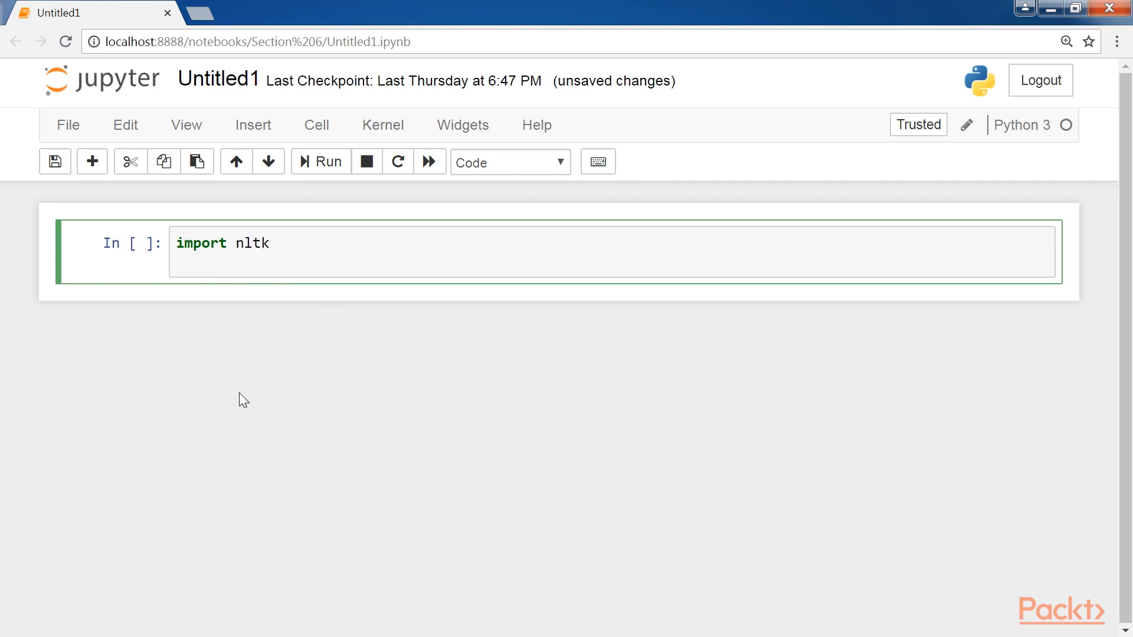
type("nltk.boolea")
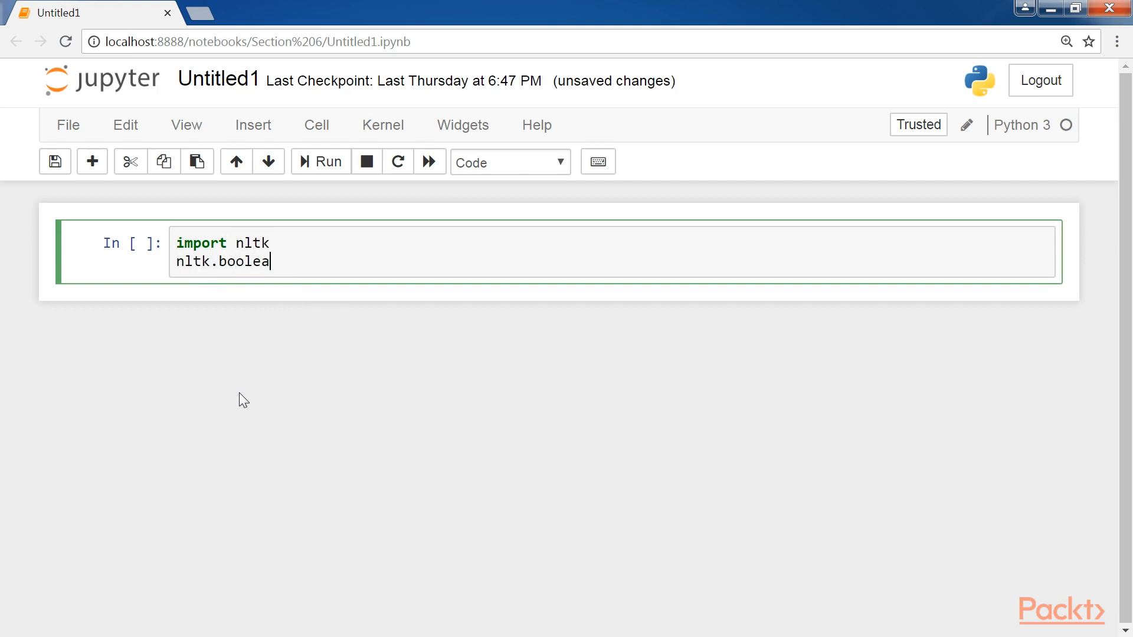
type("n_ops()")
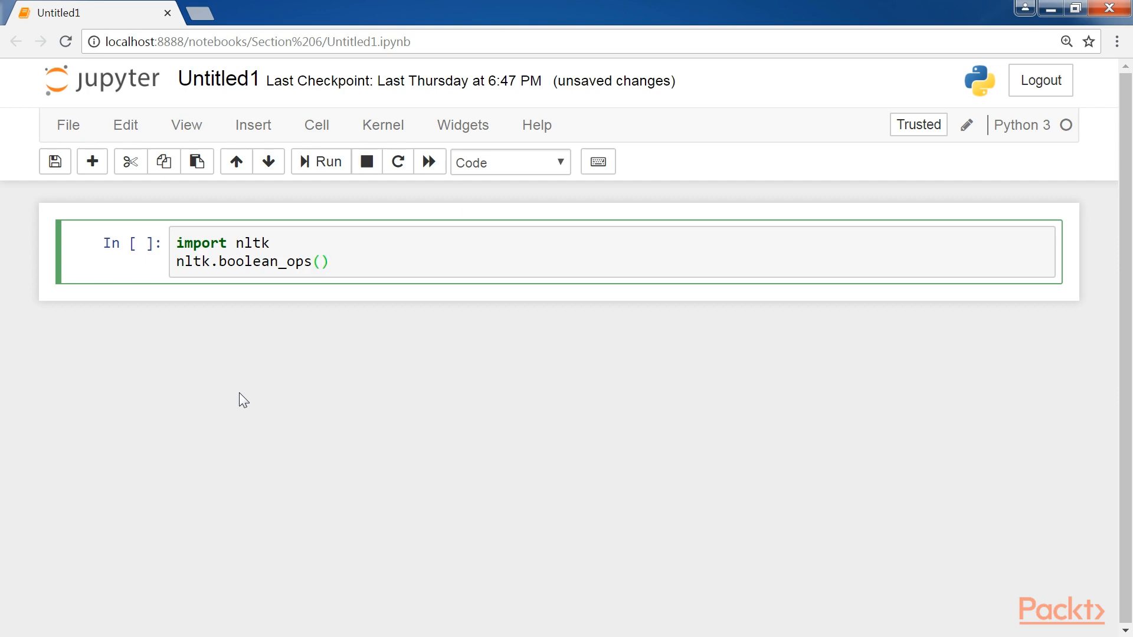
left_click(320, 161)
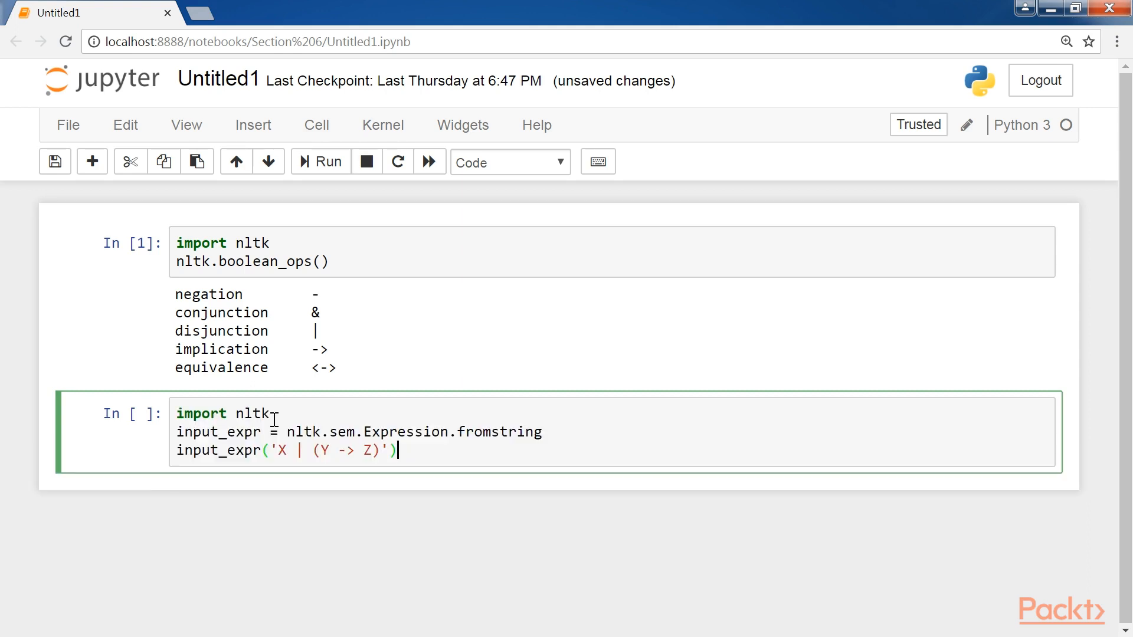
Step: Parse 'X | (Y -> Z)', '-(X & Y)' and 'X <-> -- X' with input_expr
left_click(320, 161)
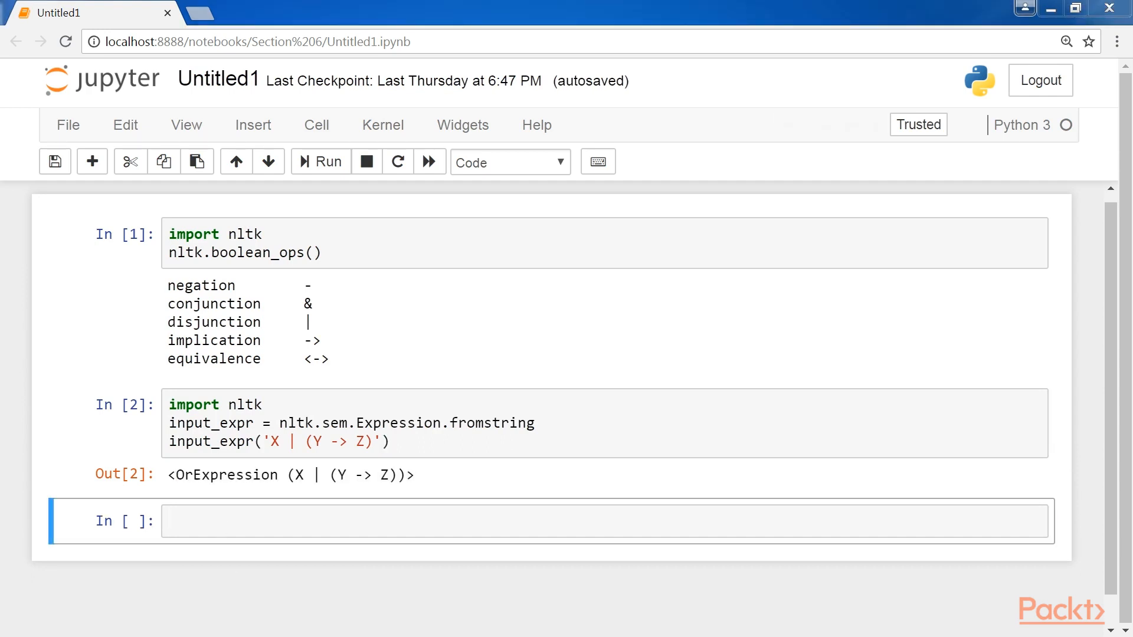
type("input_expr('-(X & Y)')")
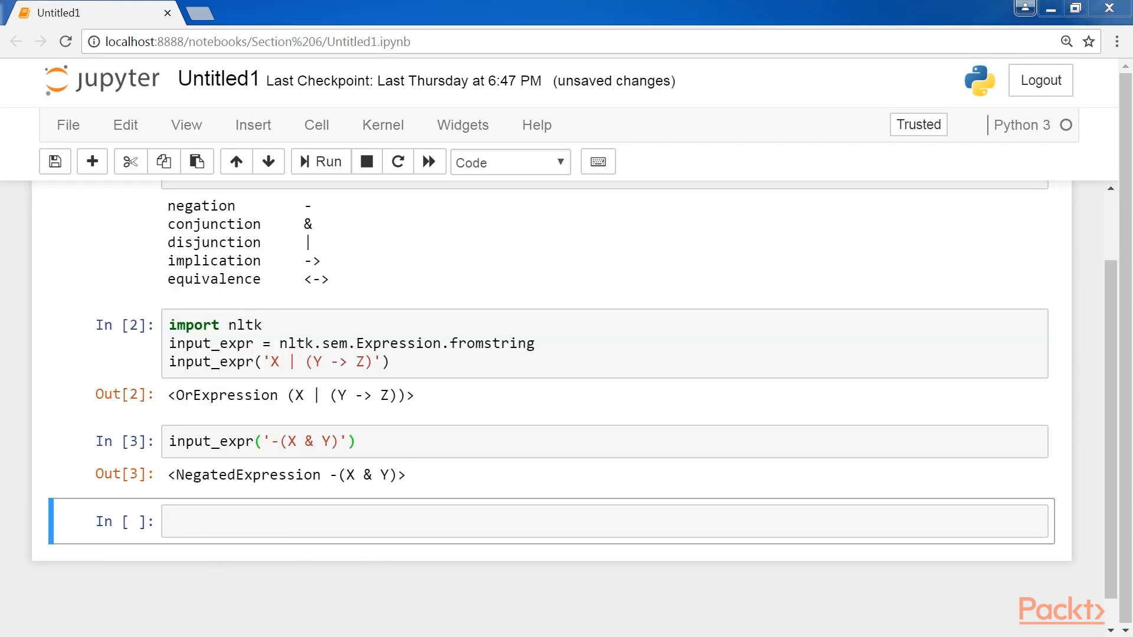
mouse_move(134, 557)
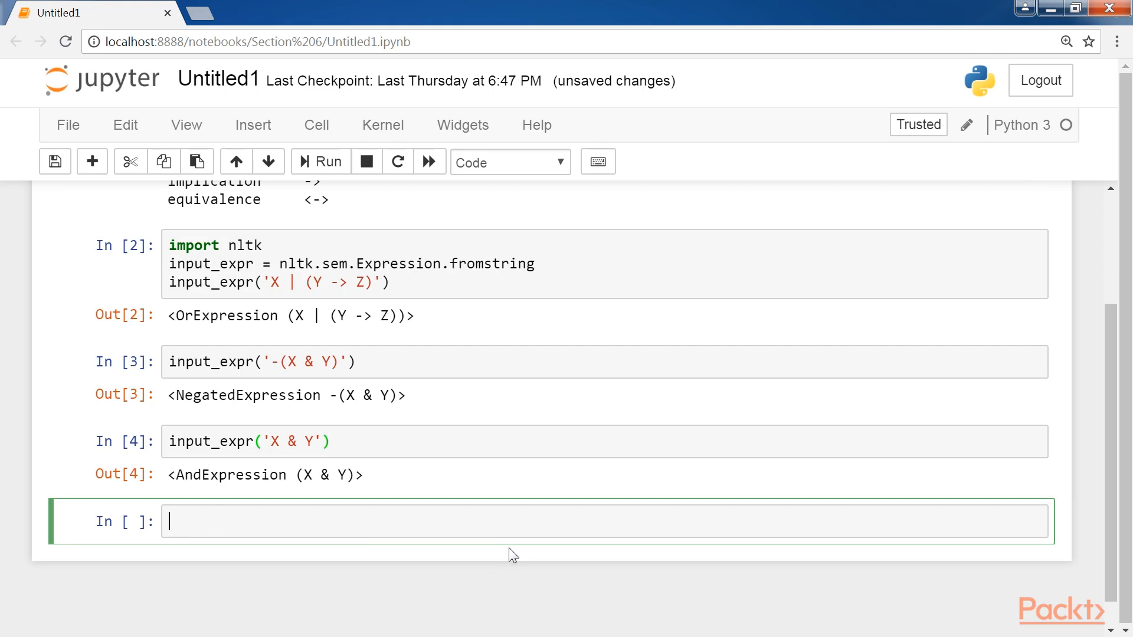
type("input_expr('X <-> -- X')")
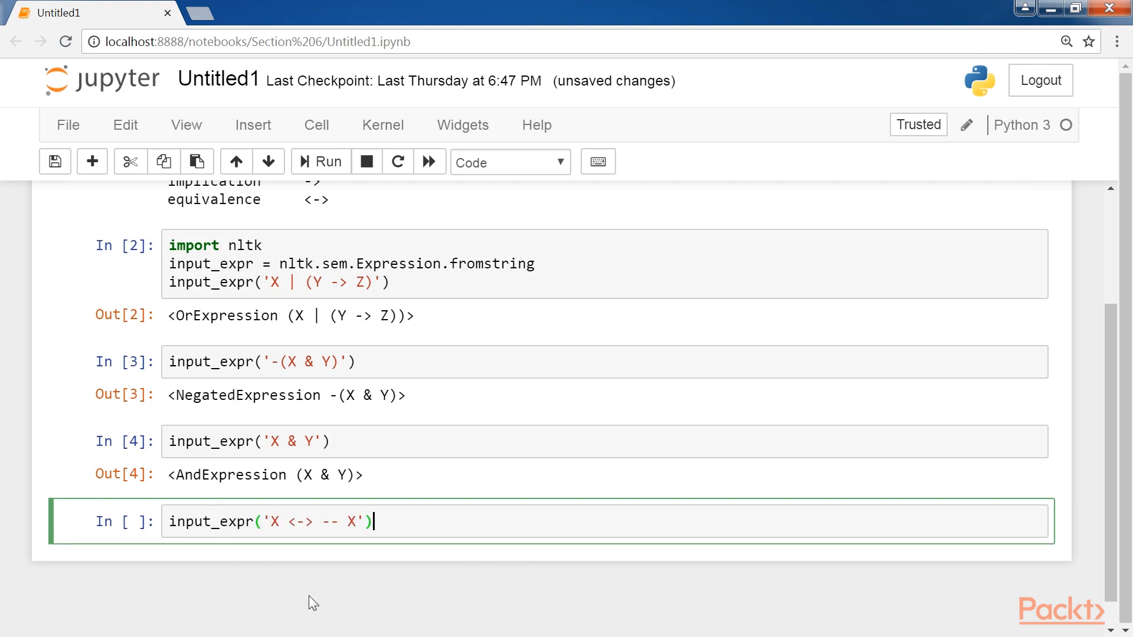
key("shift+Return")
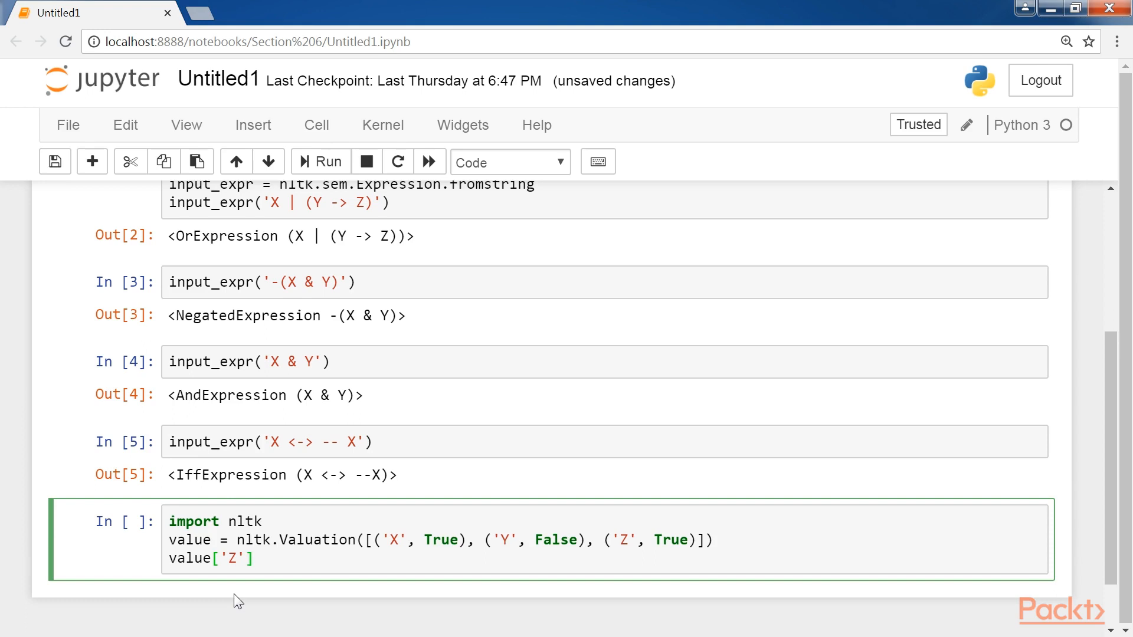
Step: Run the nltk.Valuation cell so value['Z'] returns True
left_click(319, 161)
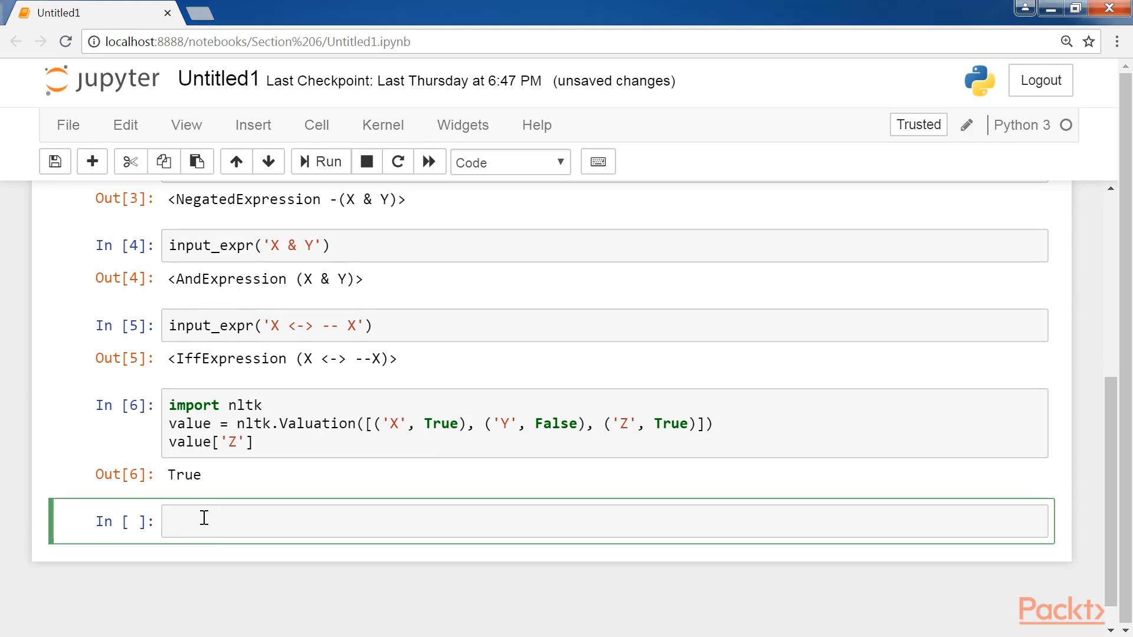
Step: Define the domain and model, then evaluate -(X & Y) and (X & Z)
type("domain = set()")
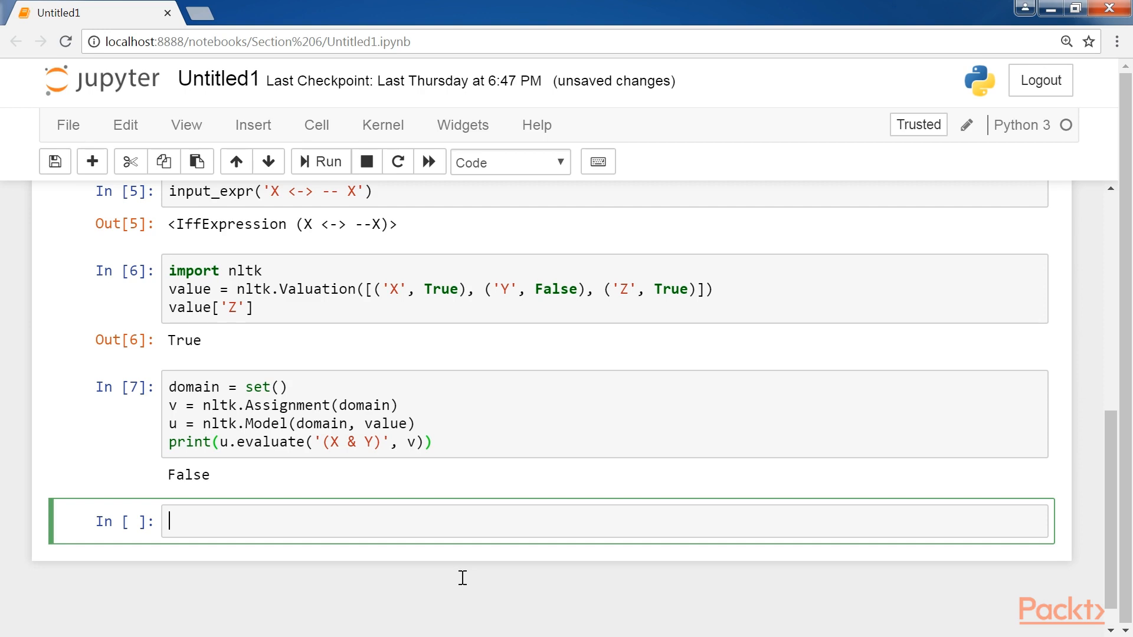
left_click(319, 161)
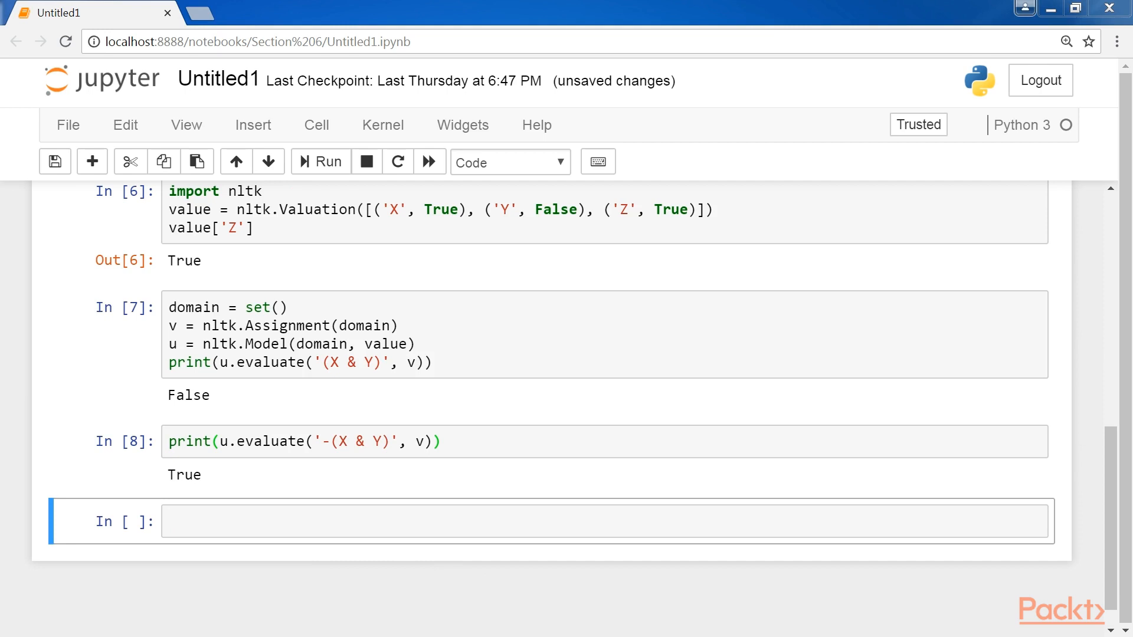
type("print(u.evaluate('(X & Z)', v))")
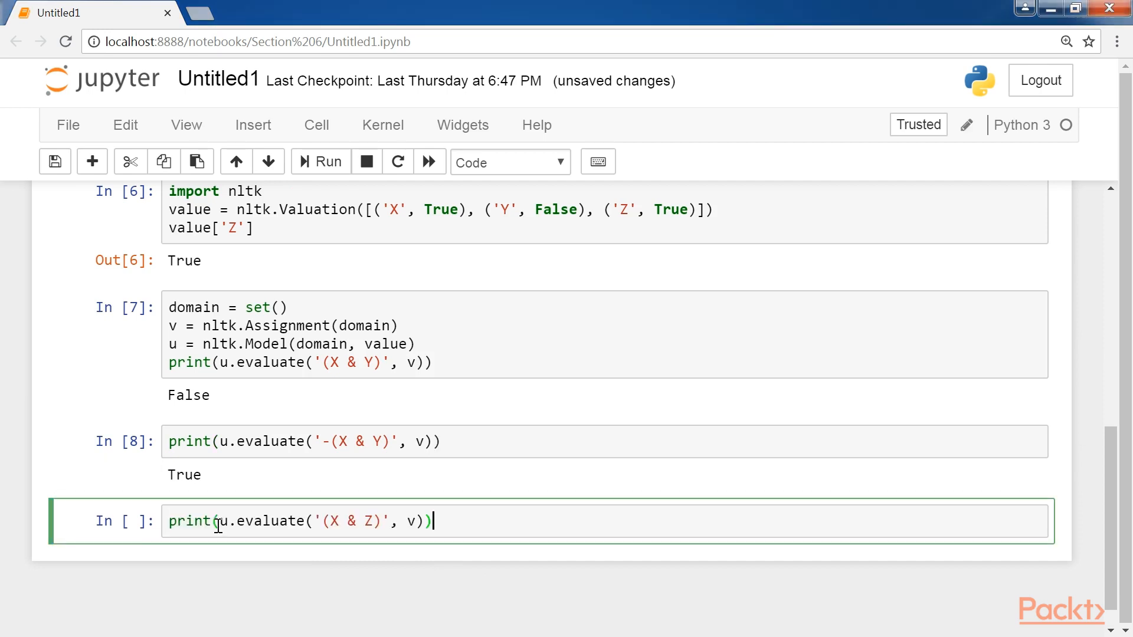
left_click(319, 162)
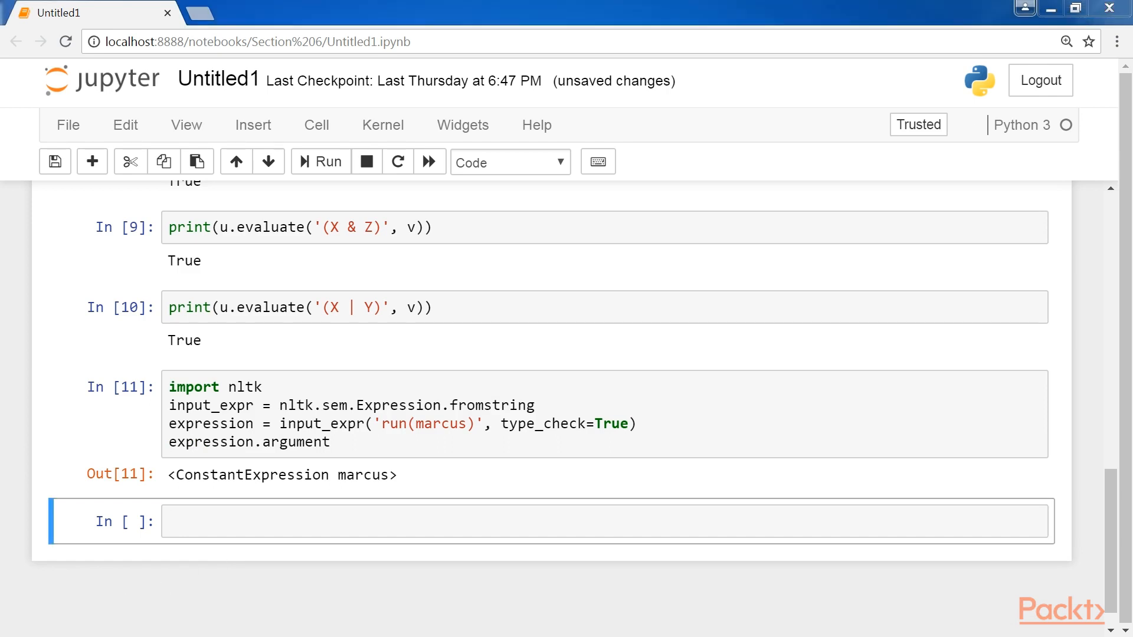
Step: Show the argument type e and function type of run(marcus)
left_click(325, 161)
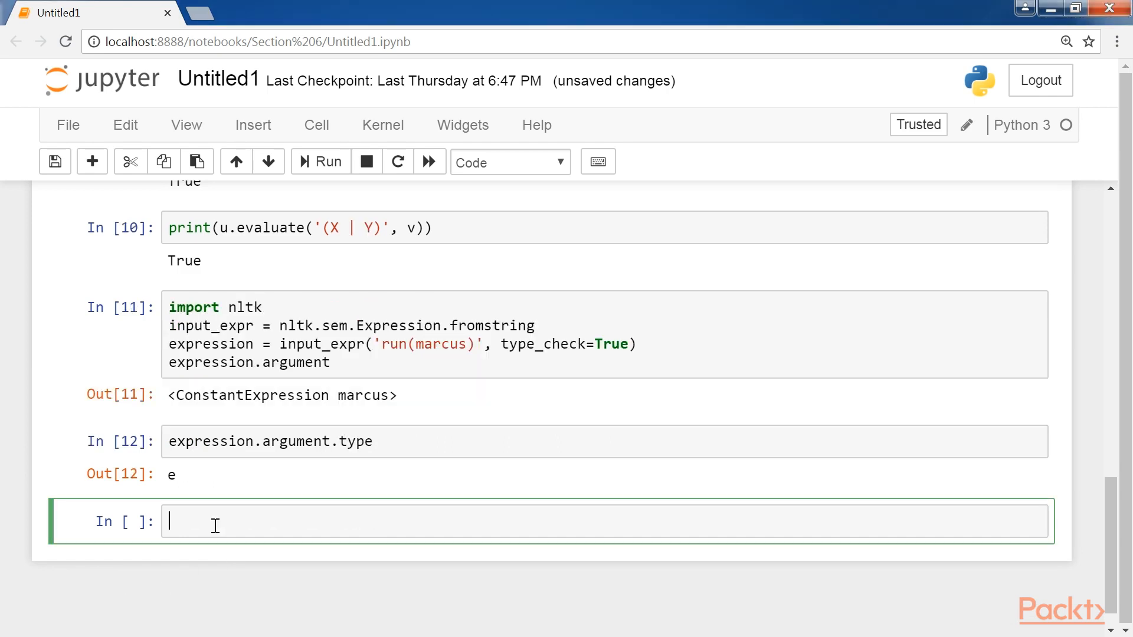
type("expression.function")
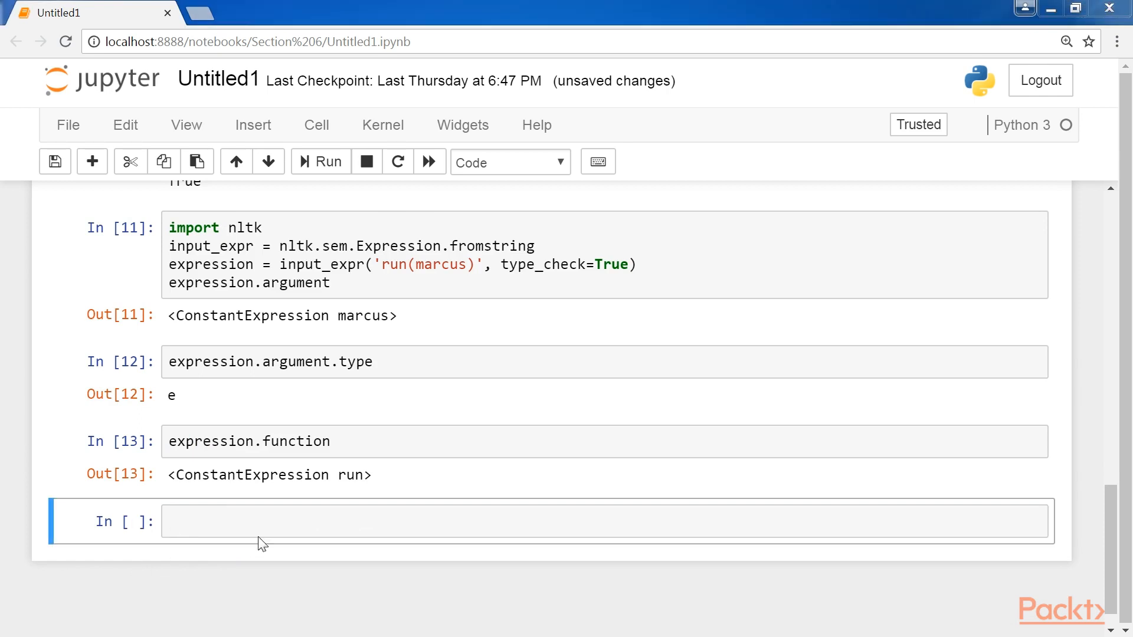
left_click(319, 161)
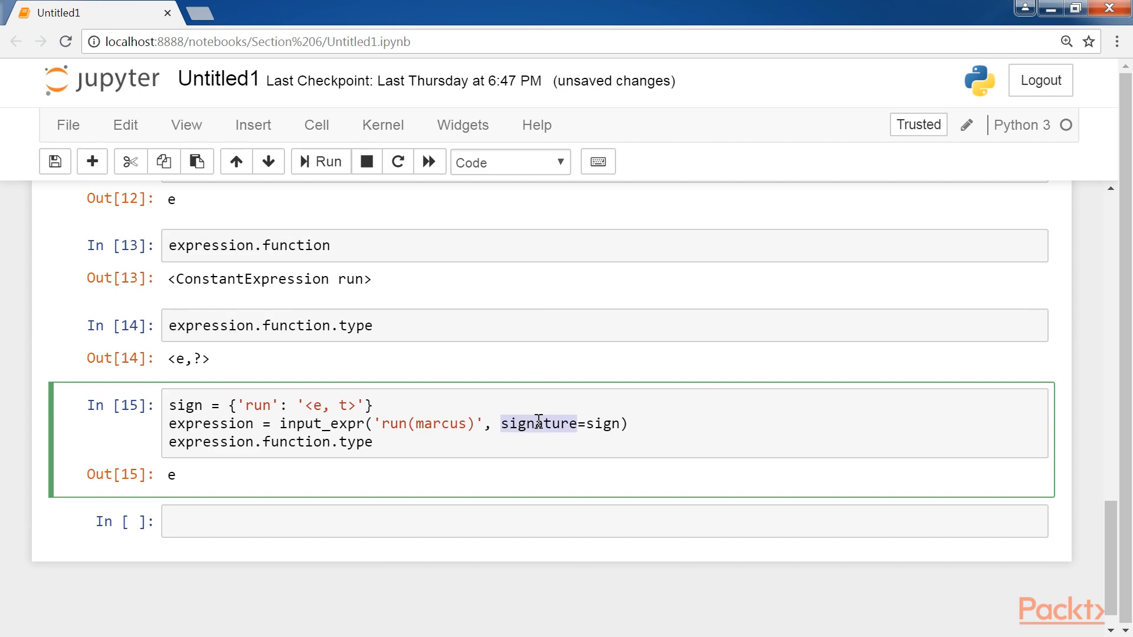
mouse_move(737, 469)
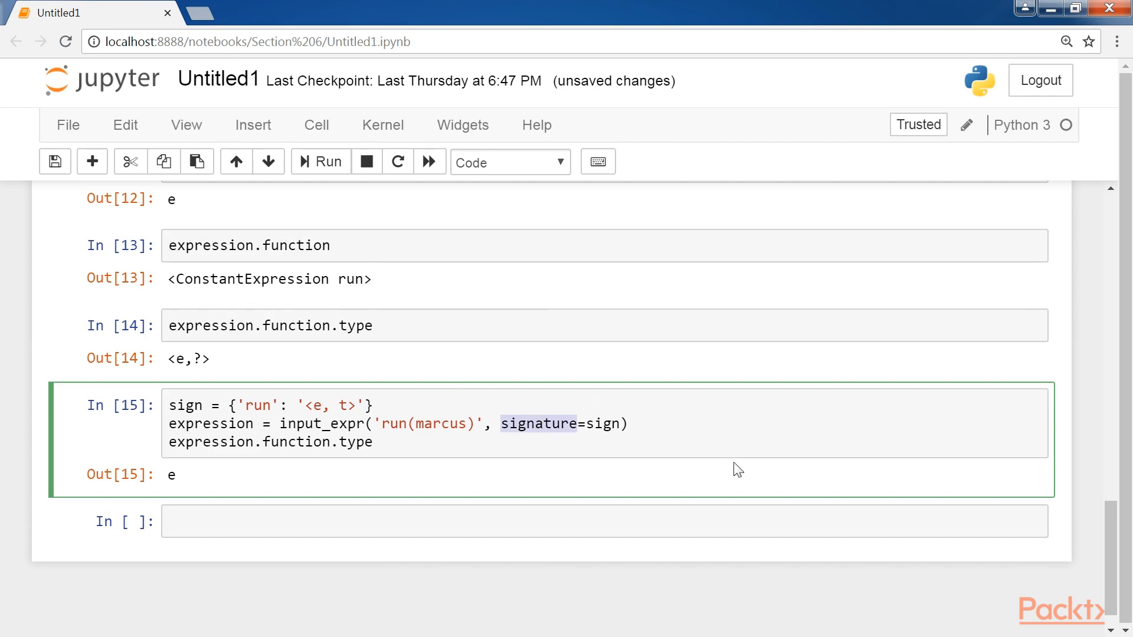
mouse_move(737, 469)
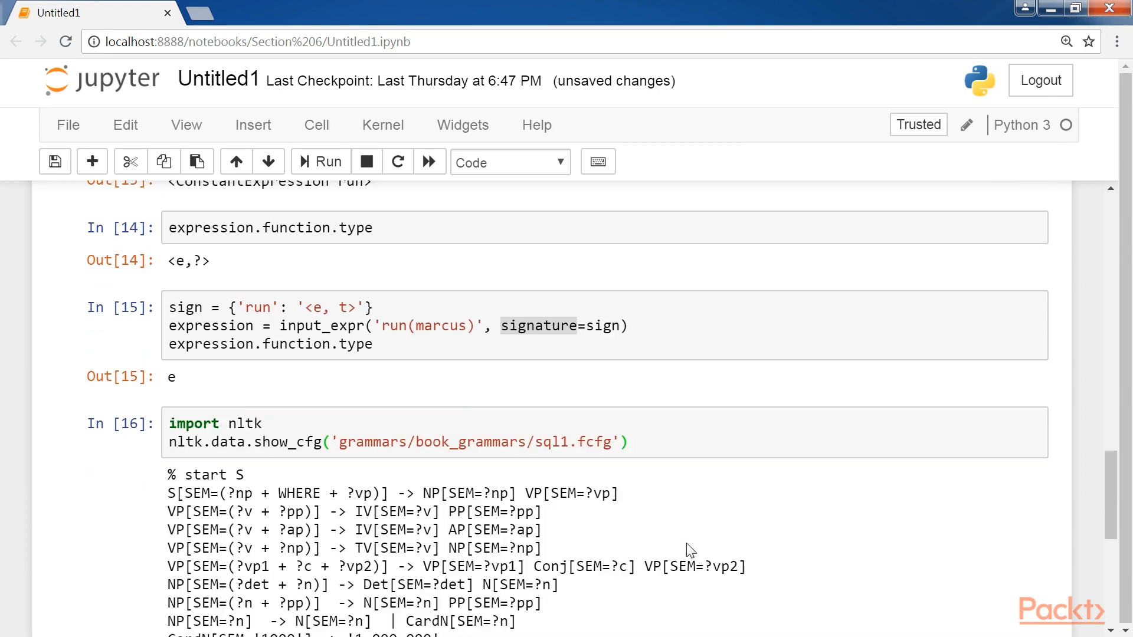
Step: Scroll down through the printed sql1.fcfg grammar rules
scroll("down", 3)
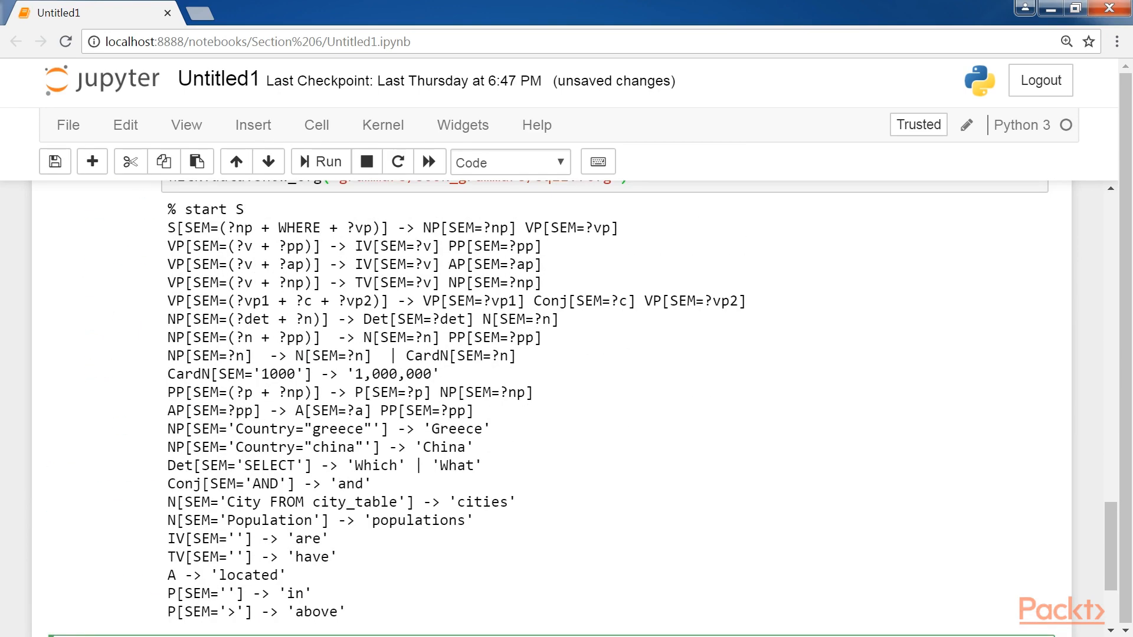